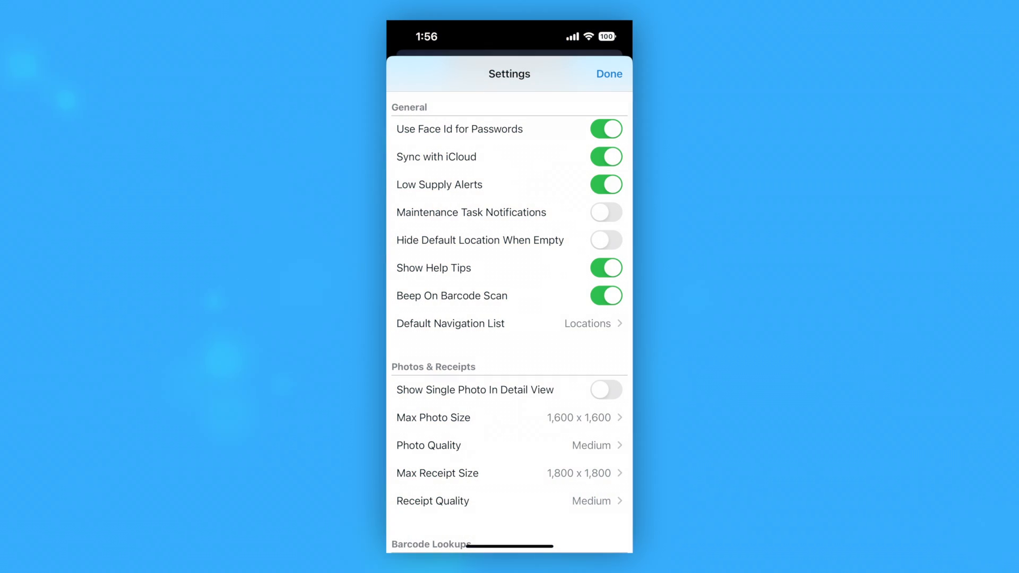
# Add the couch receipt and couch photo to the Under My Roof inbox, described 'Couch'
pyautogui.click(508, 156)
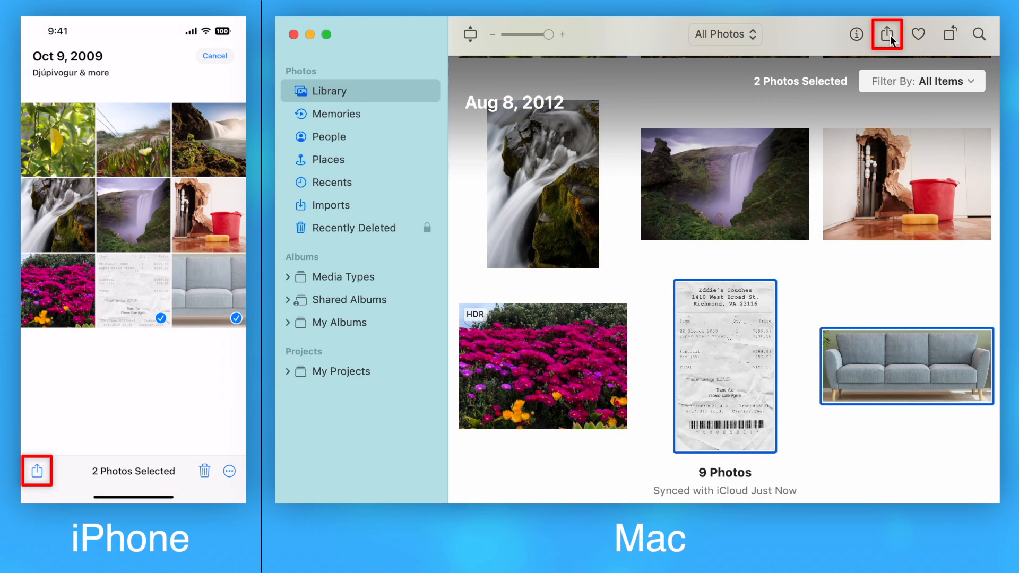
pyautogui.click(886, 34)
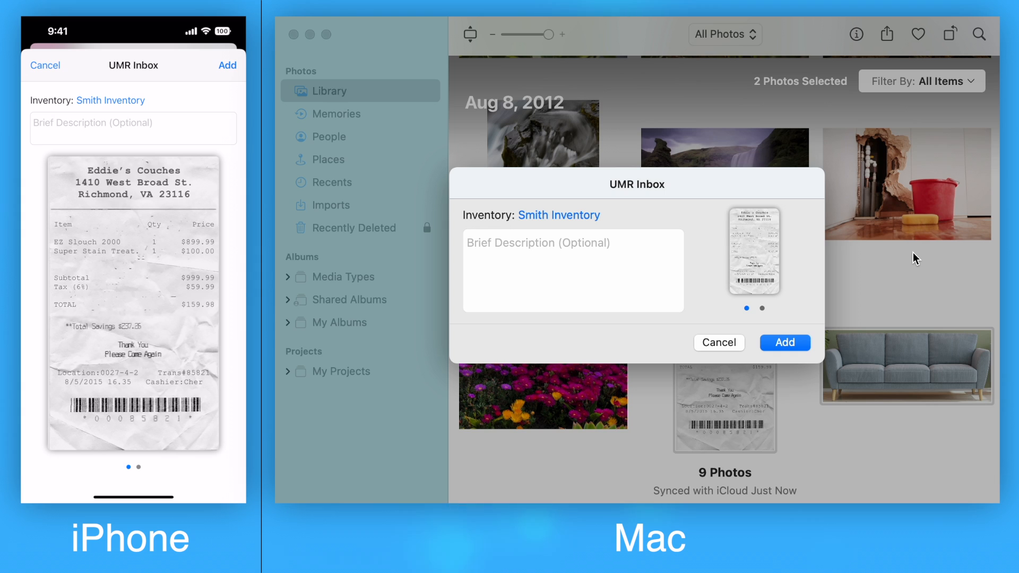
pyautogui.click(133, 128)
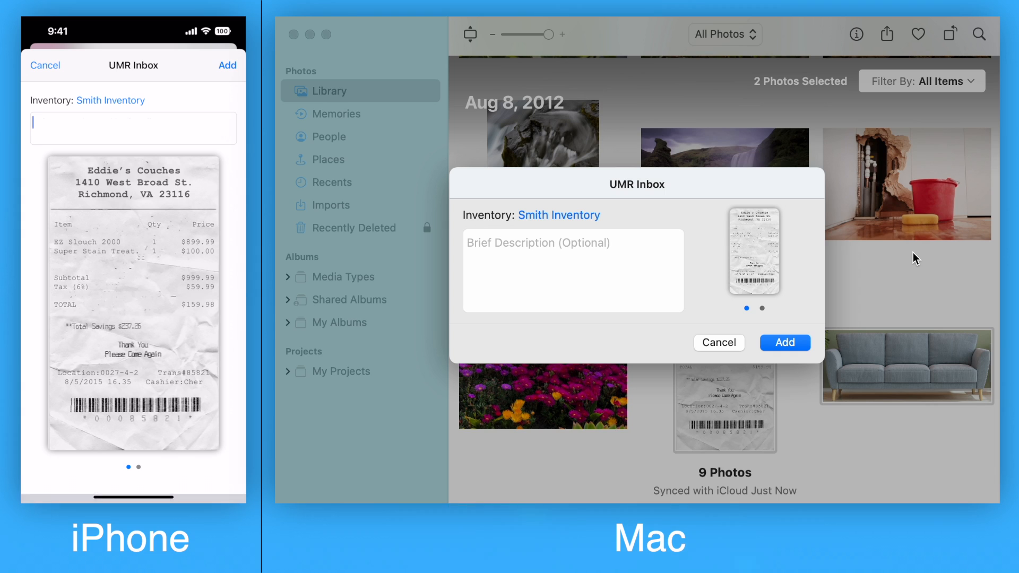
pyautogui.write('o')
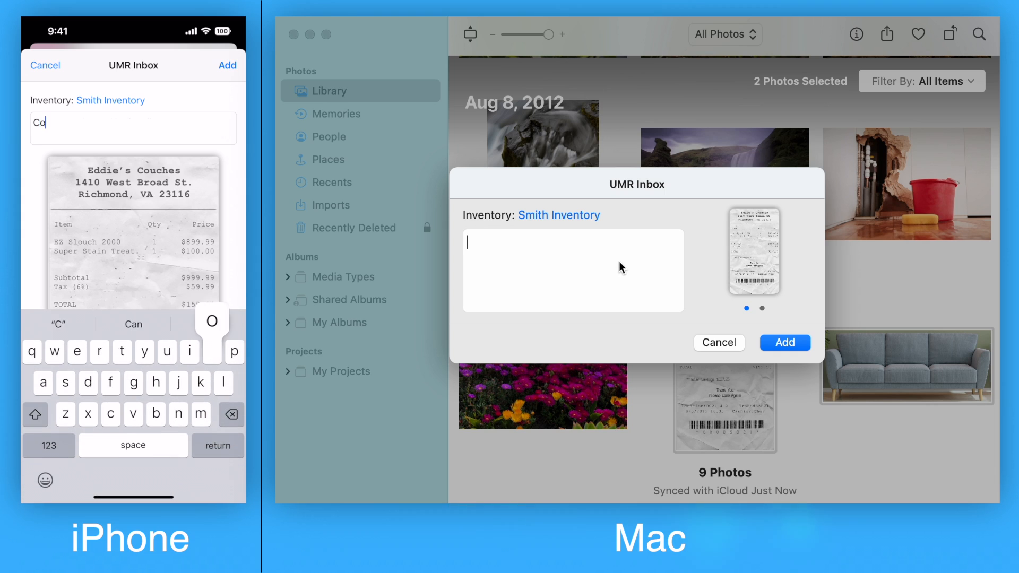
pyautogui.write('uch')
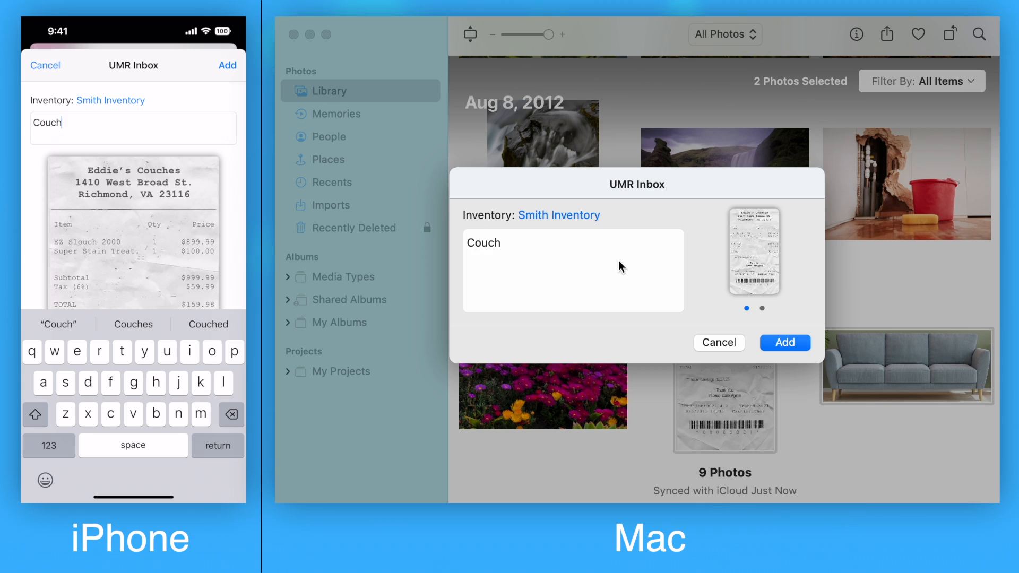
pyautogui.moveTo(662, 280)
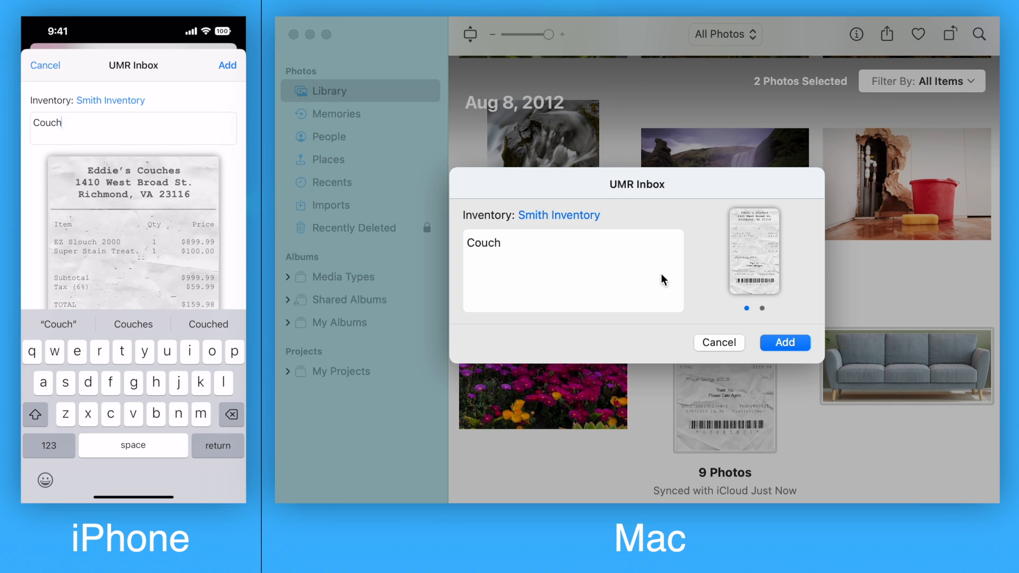
pyautogui.click(784, 342)
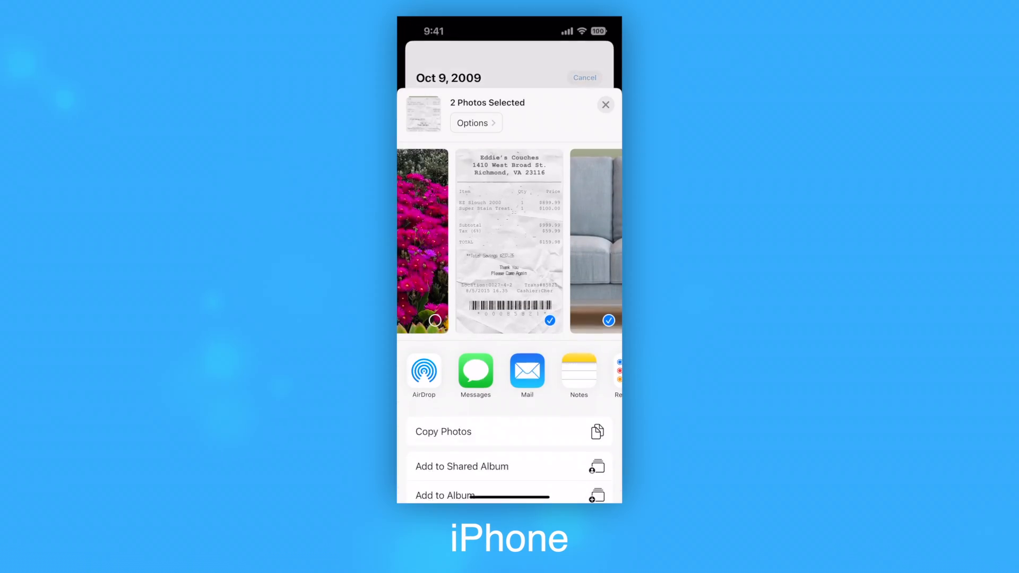
# Switch on the Add to Under My Roof Inbox action in Photos' share sheet actions
pyautogui.scroll(-3)
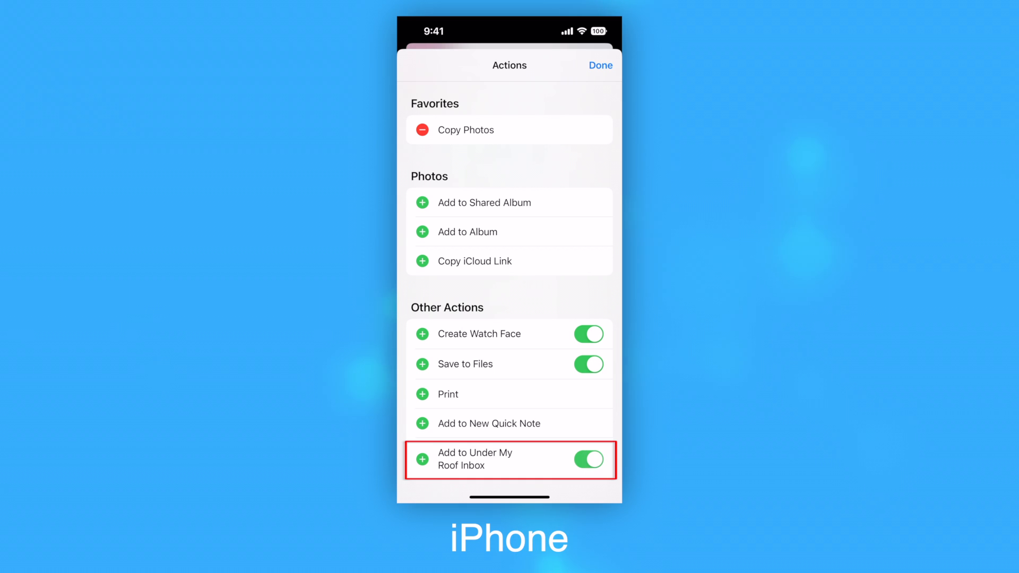
pyautogui.click(599, 65)
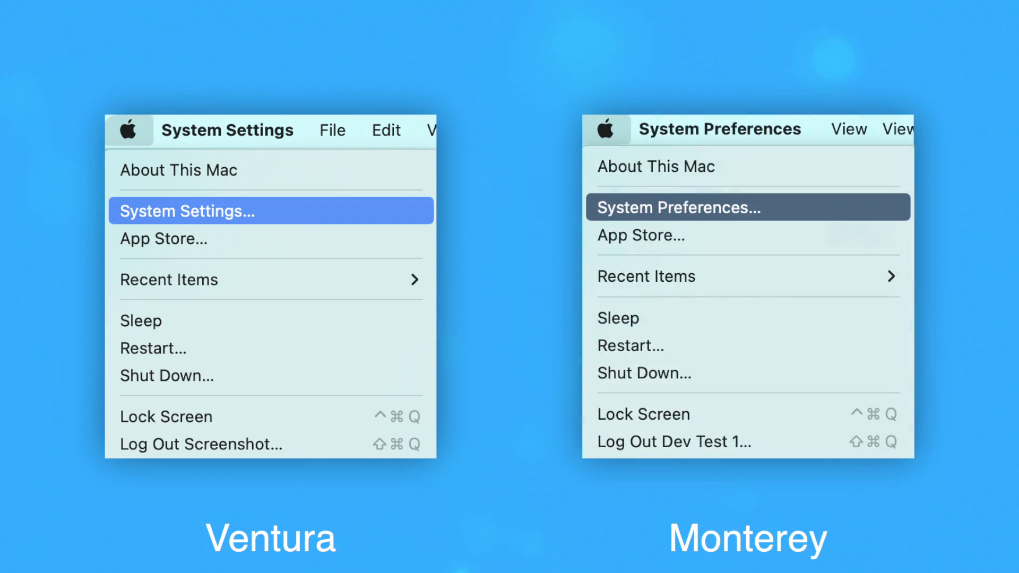
# Enable the Under My Roof Actions UI extension under Privacy & Security > Extensions
pyautogui.click(186, 210)
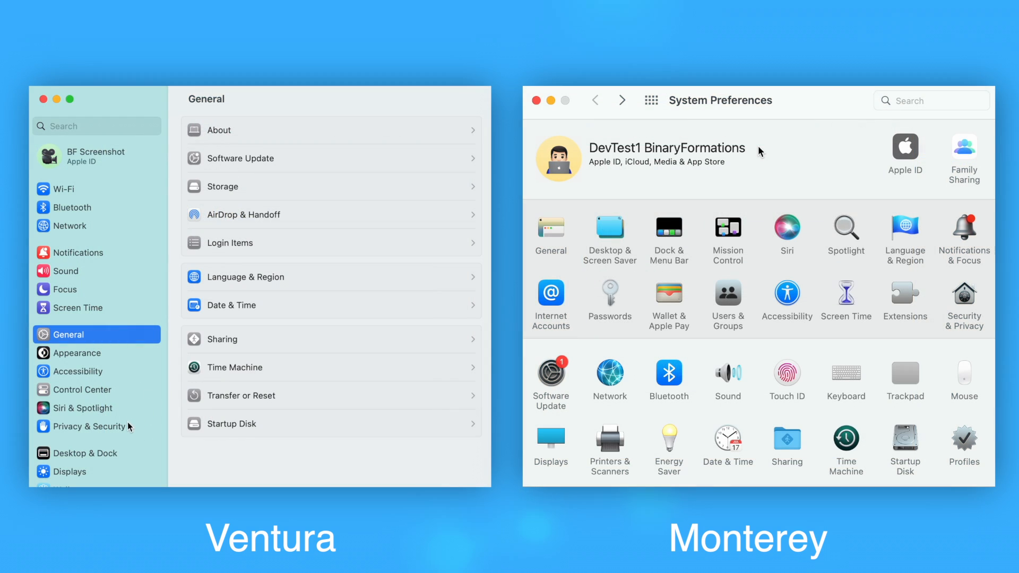
pyautogui.click(83, 426)
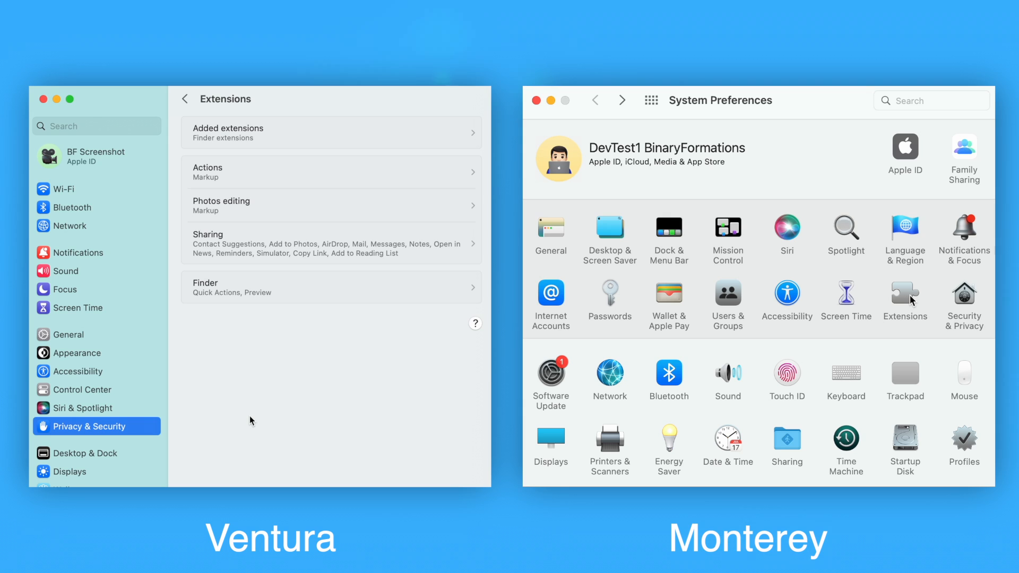
pyautogui.click(904, 293)
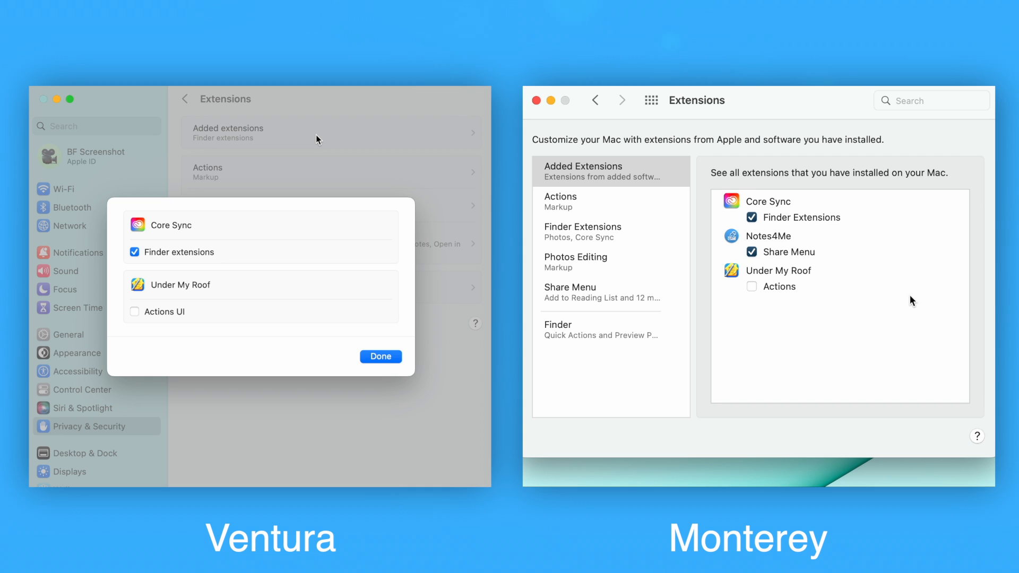
pyautogui.moveTo(282, 194)
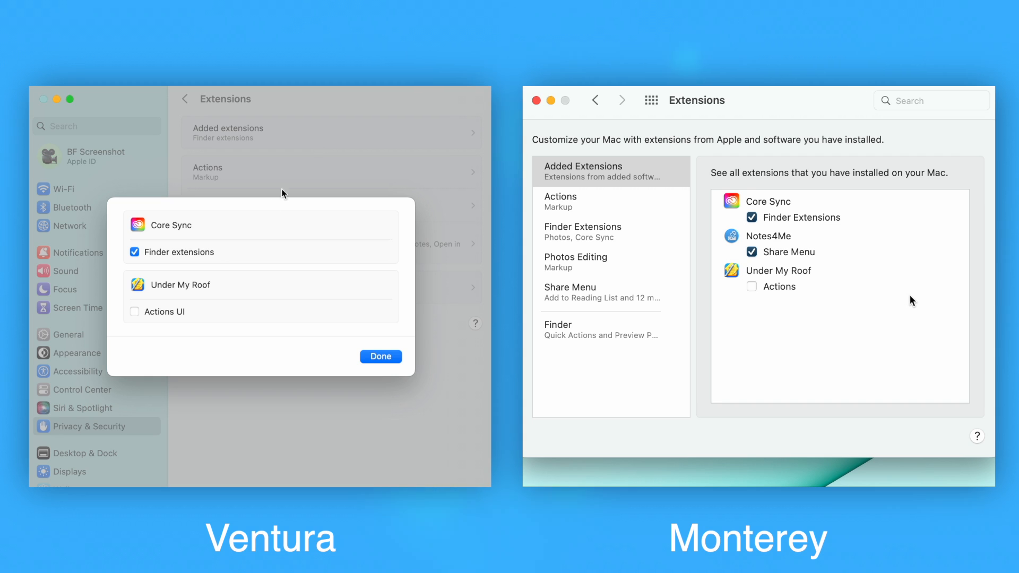
pyautogui.click(134, 311)
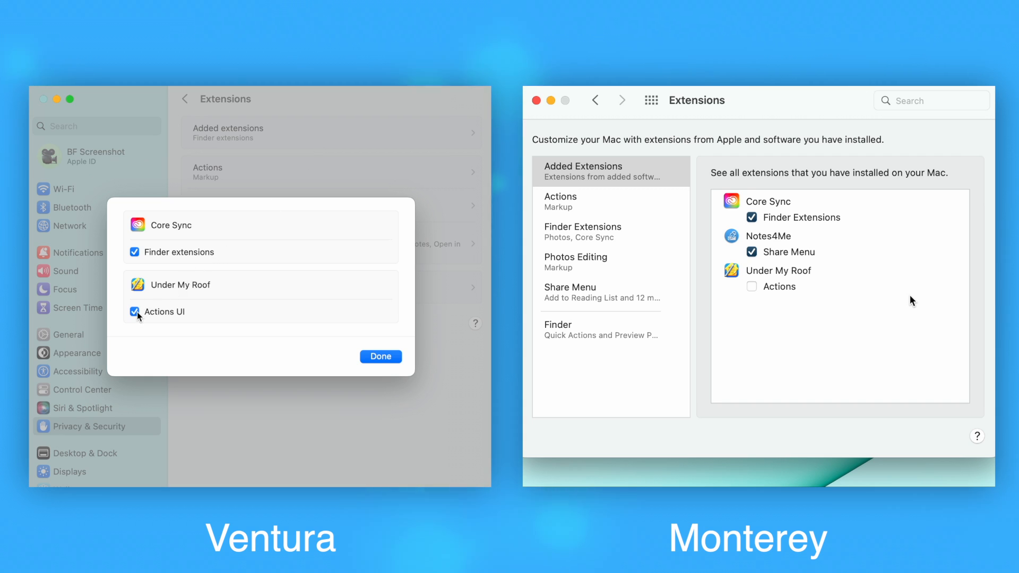
pyautogui.click(379, 356)
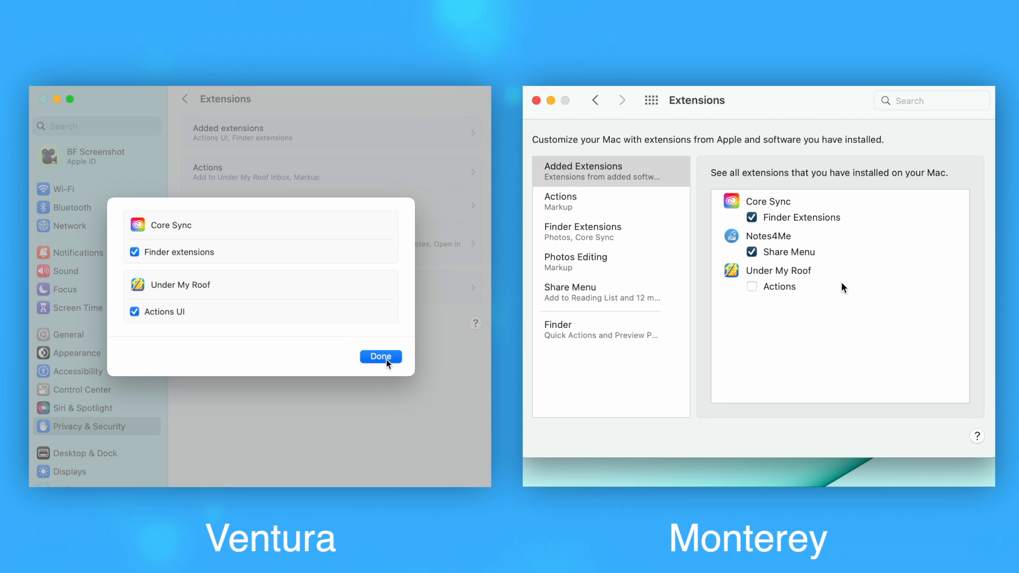
pyautogui.click(380, 356)
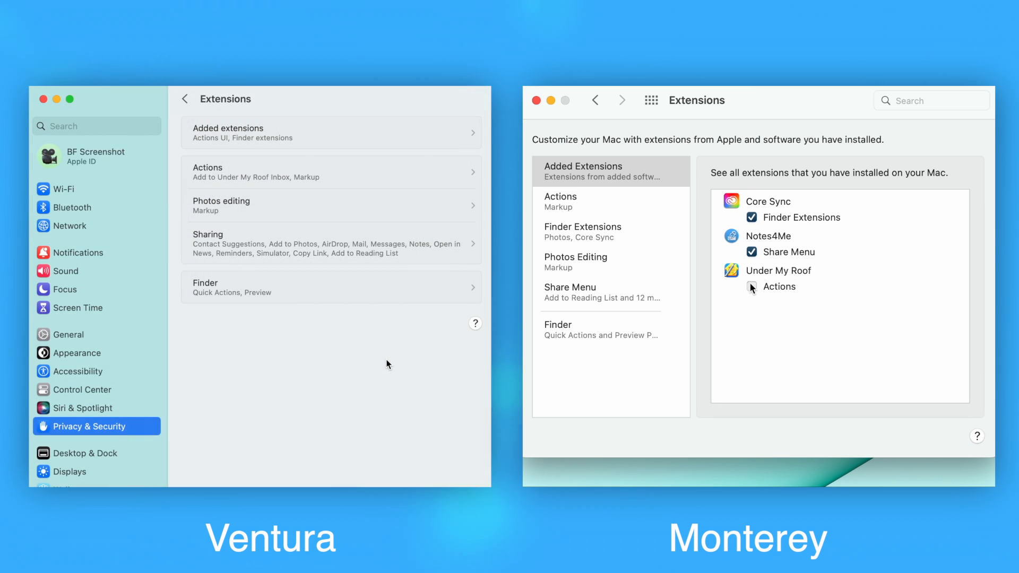
pyautogui.click(752, 286)
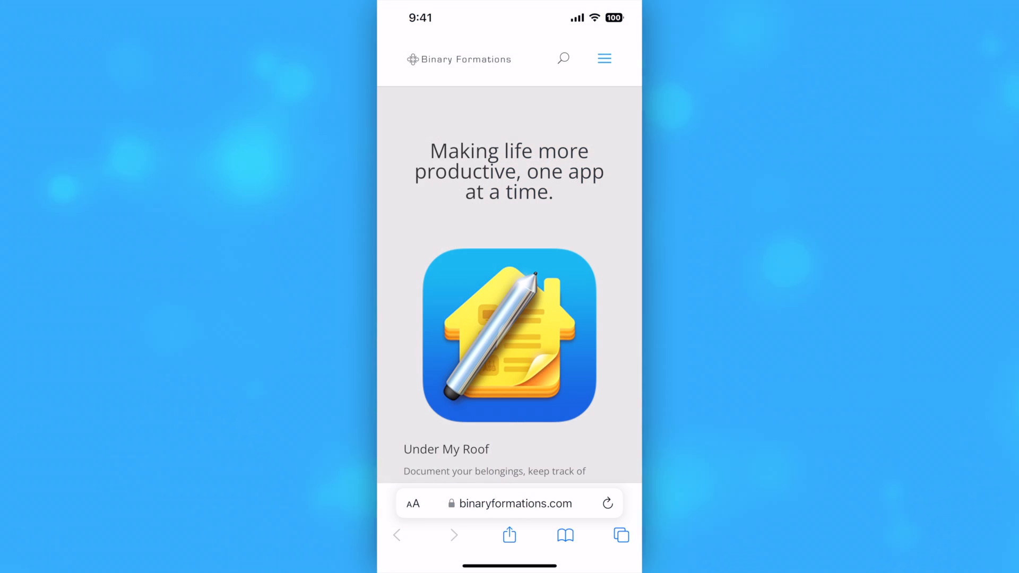
# Share the Binary Formations page in PDF format to the Under My Roof inbox
pyautogui.click(508, 535)
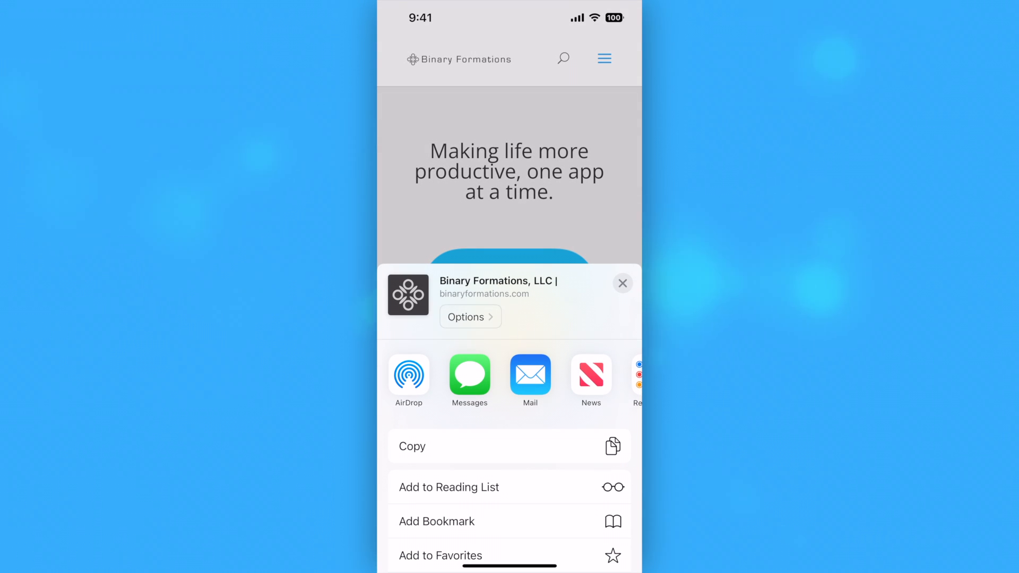
pyautogui.click(466, 318)
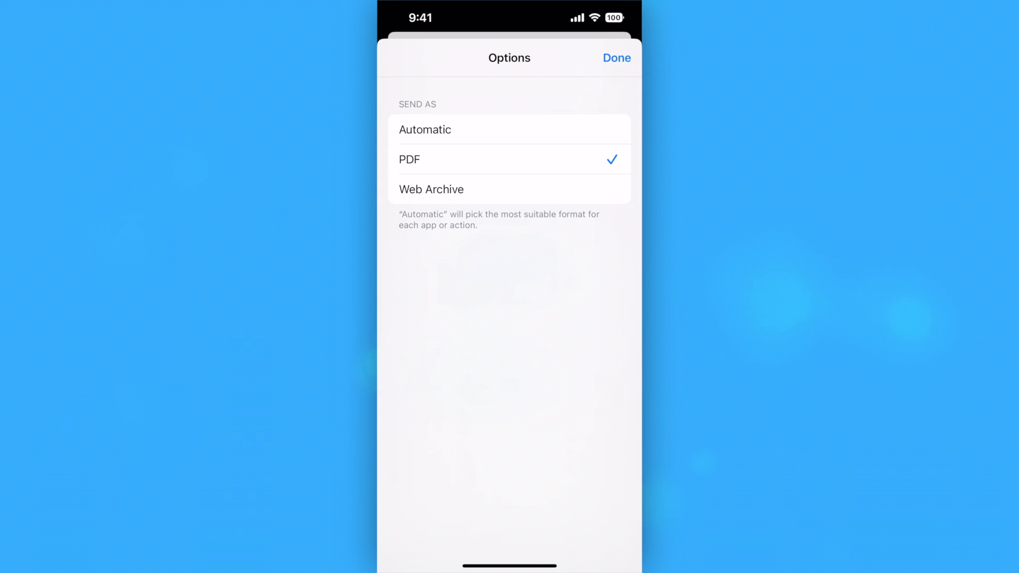
pyautogui.click(616, 57)
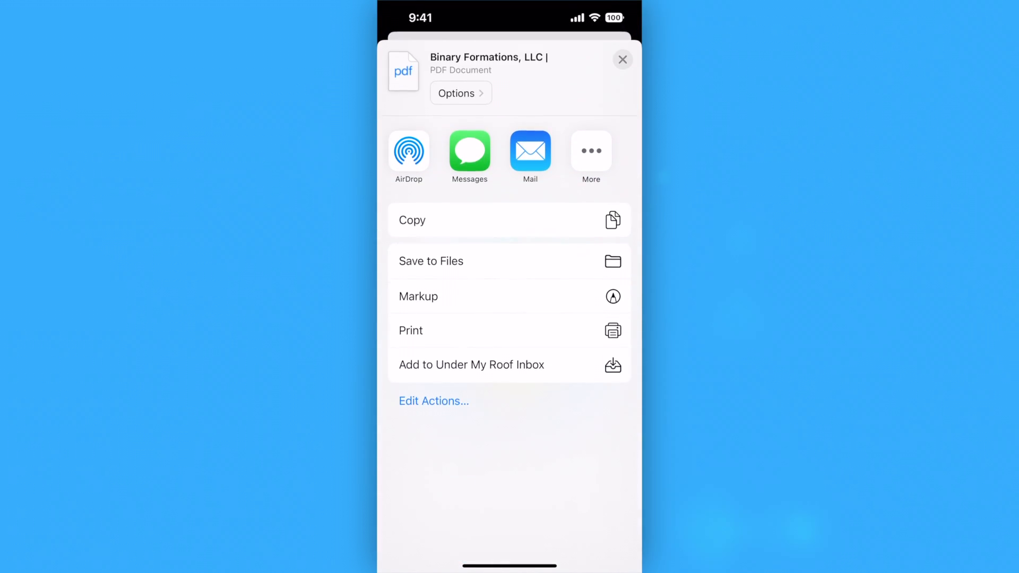
pyautogui.click(621, 59)
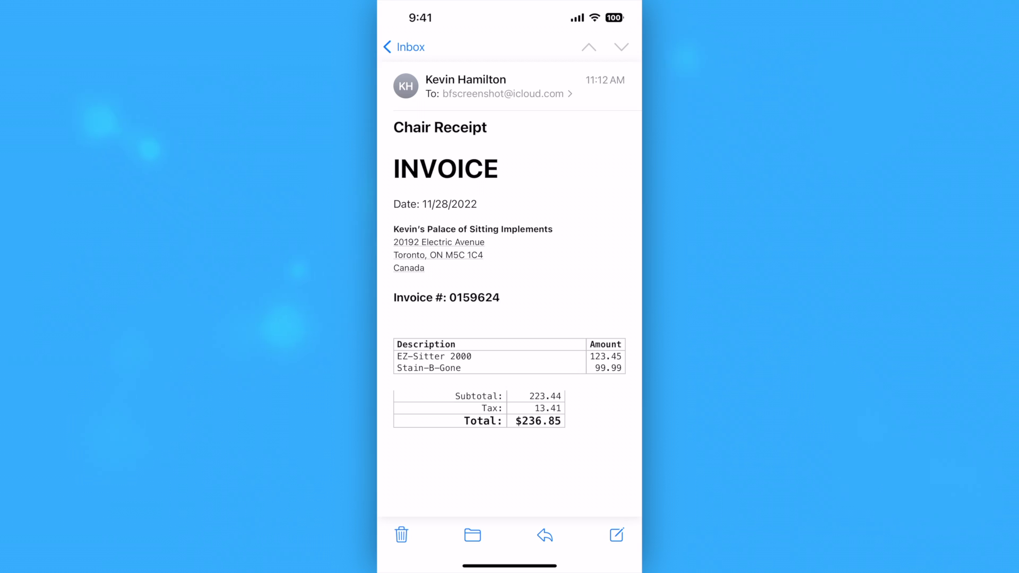
# Send the Chair Receipt email's print preview to the Under My Roof inbox
pyautogui.click(544, 535)
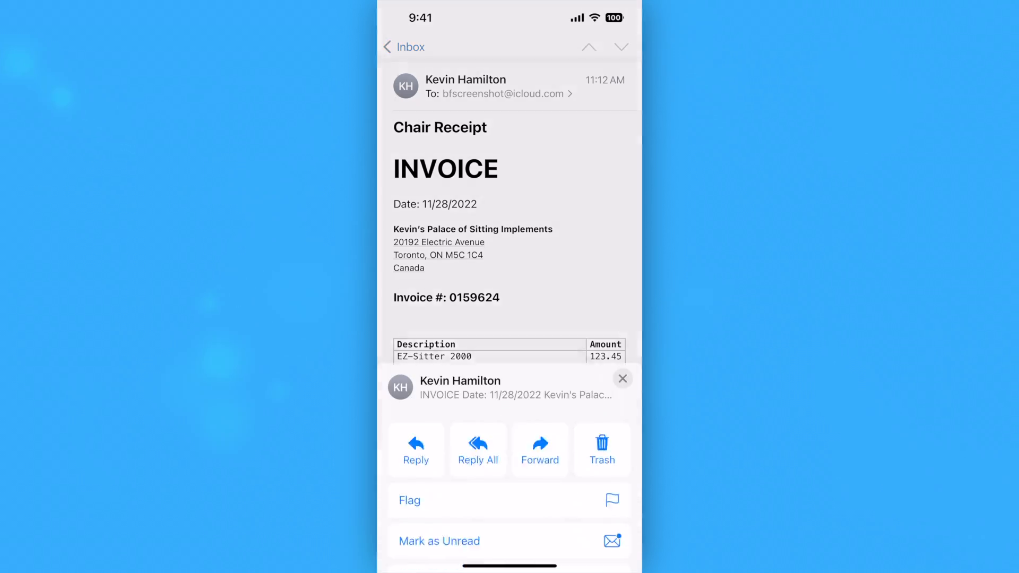
pyautogui.click(622, 379)
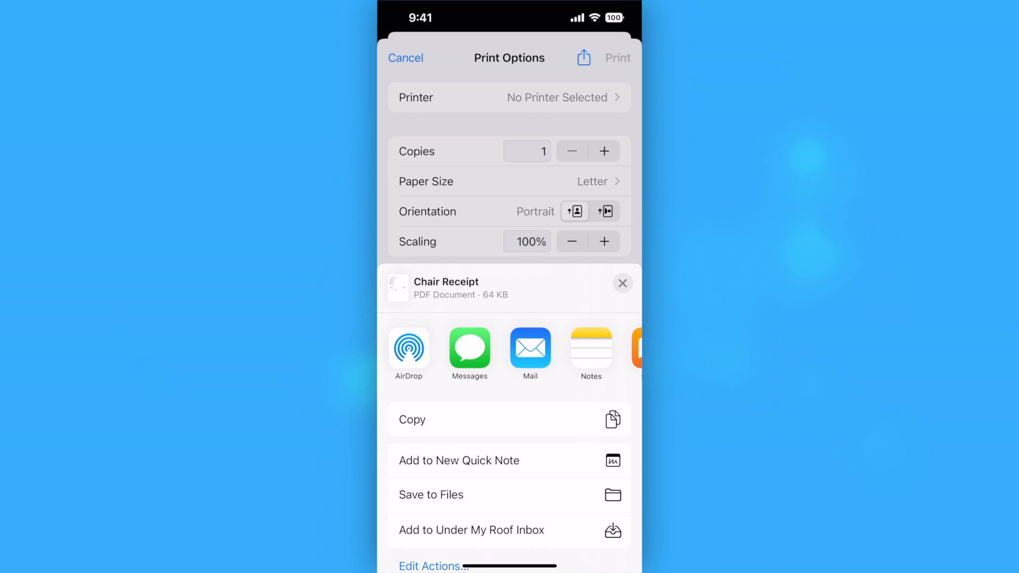
pyautogui.click(471, 530)
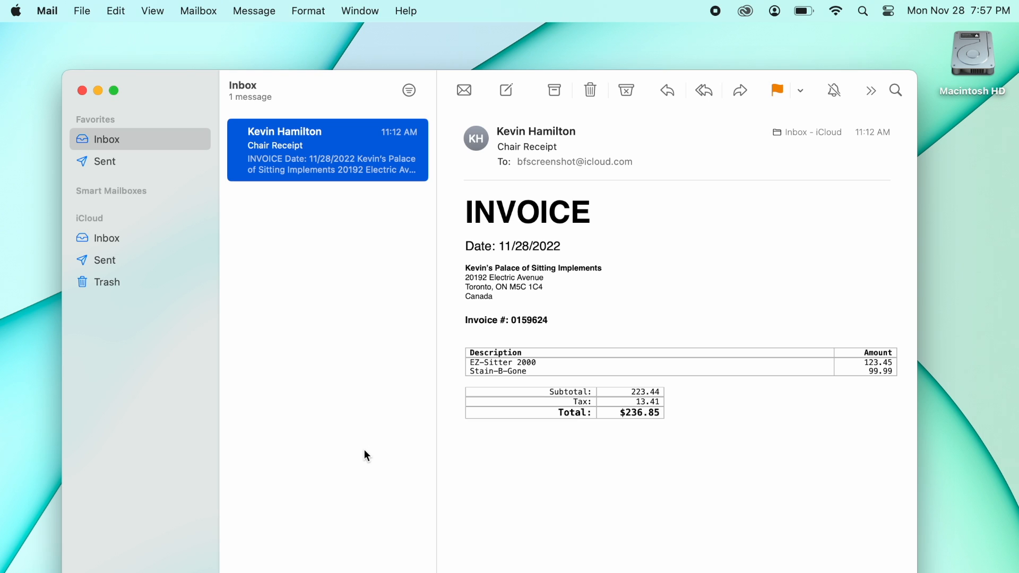
# Print the Chair Receipt email and choose Open in Preview from the PDF menu
pyautogui.click(81, 10)
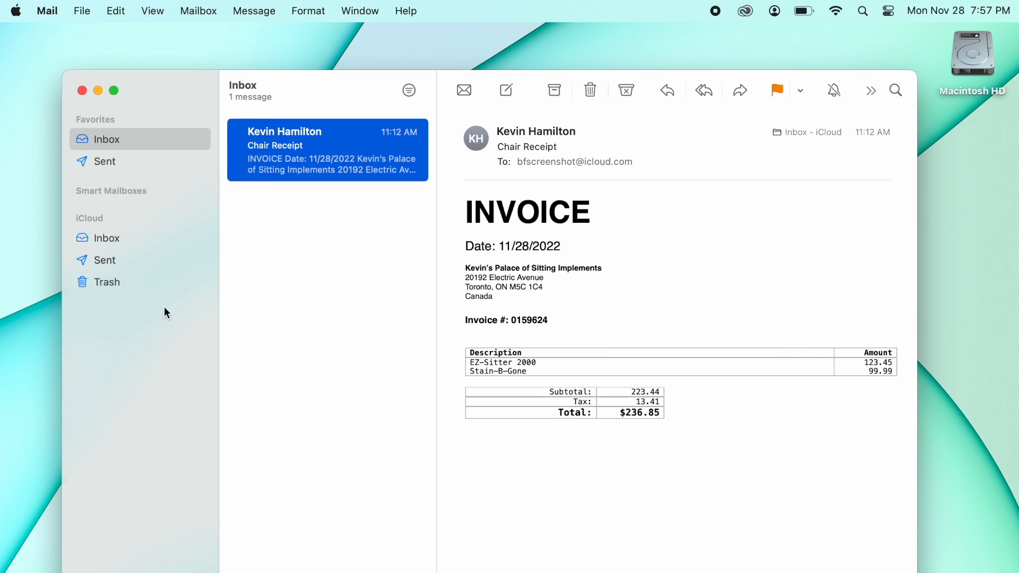
pyautogui.click(469, 510)
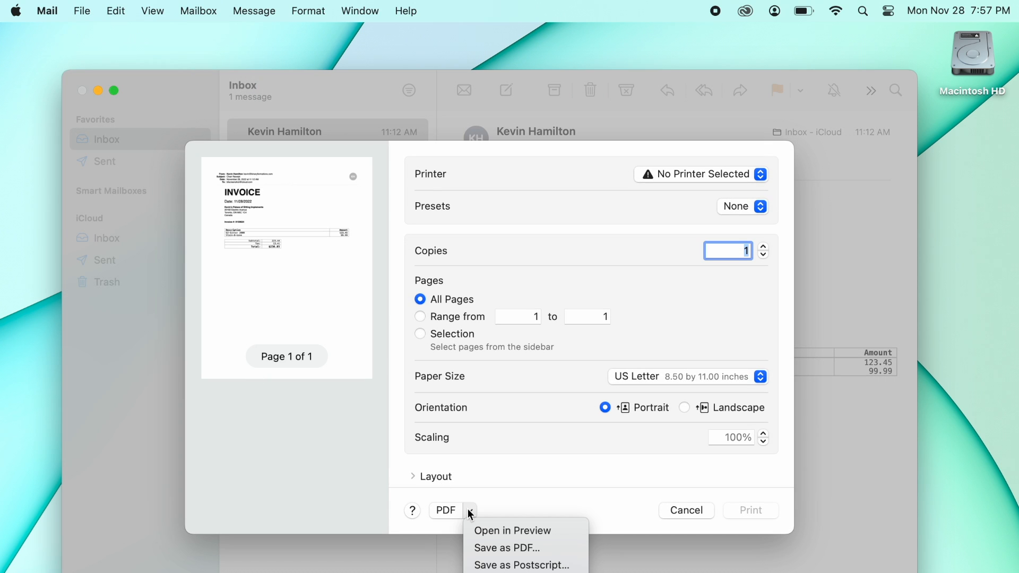
pyautogui.click(511, 530)
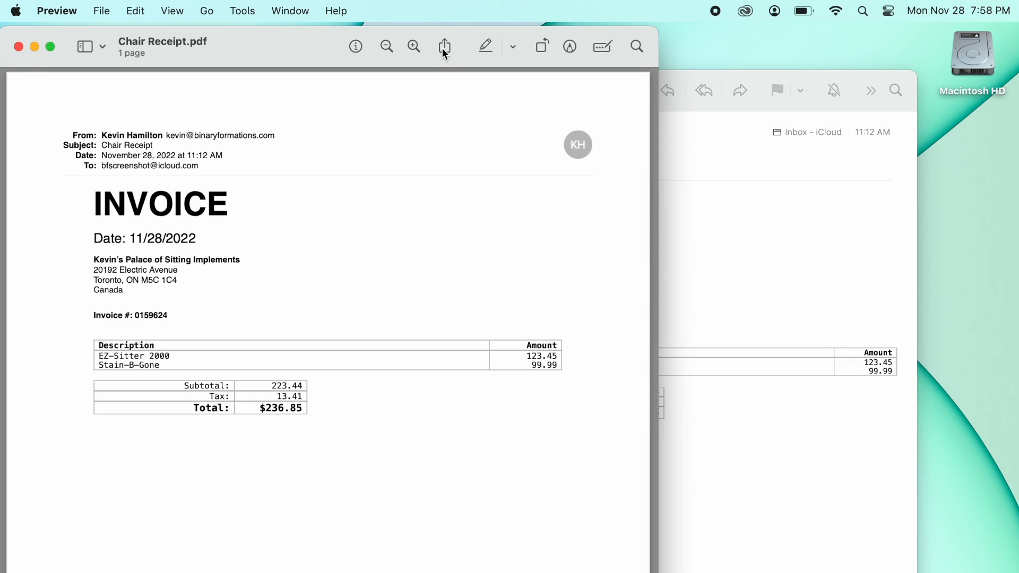
# Open the Add to Under My Roof Inbox sheet for the Chair Receipt PDF via File > Share
pyautogui.click(444, 46)
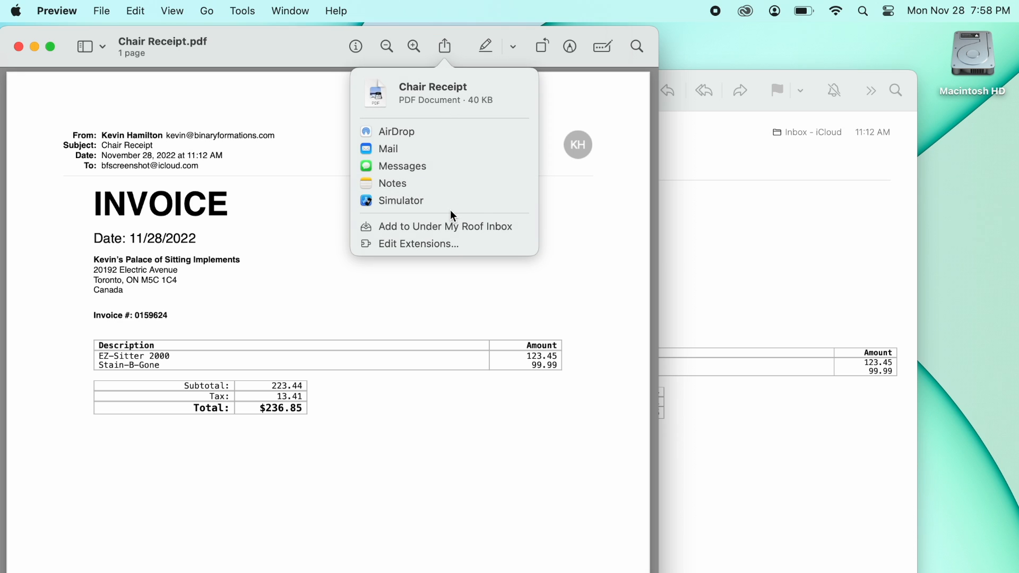
pyautogui.click(445, 226)
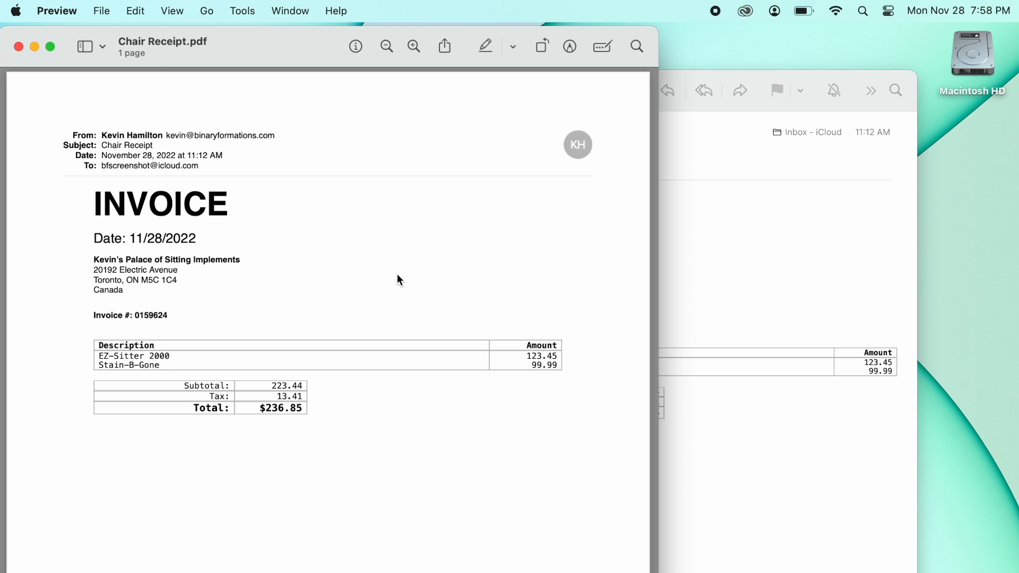
pyautogui.click(102, 11)
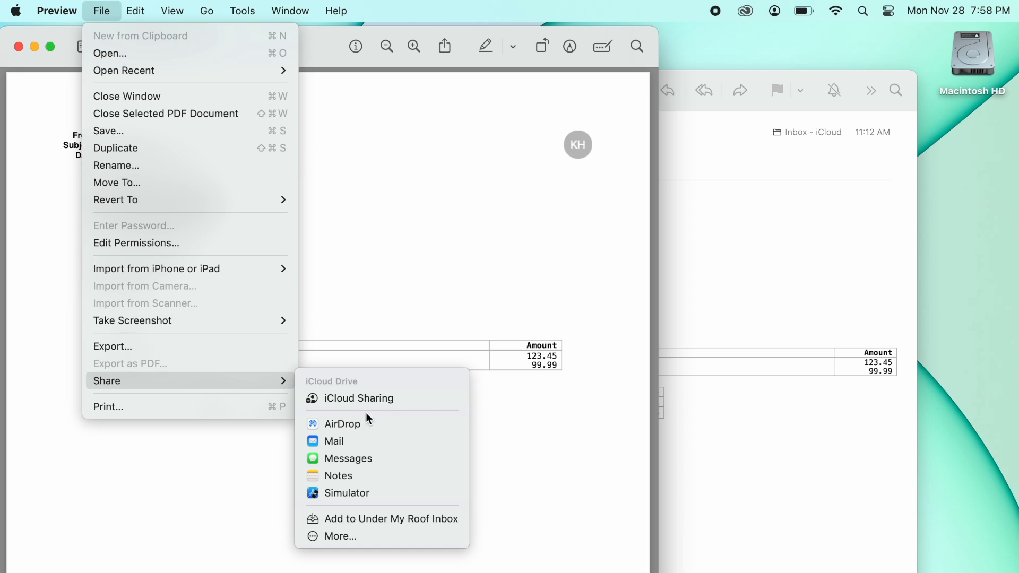
pyautogui.click(391, 519)
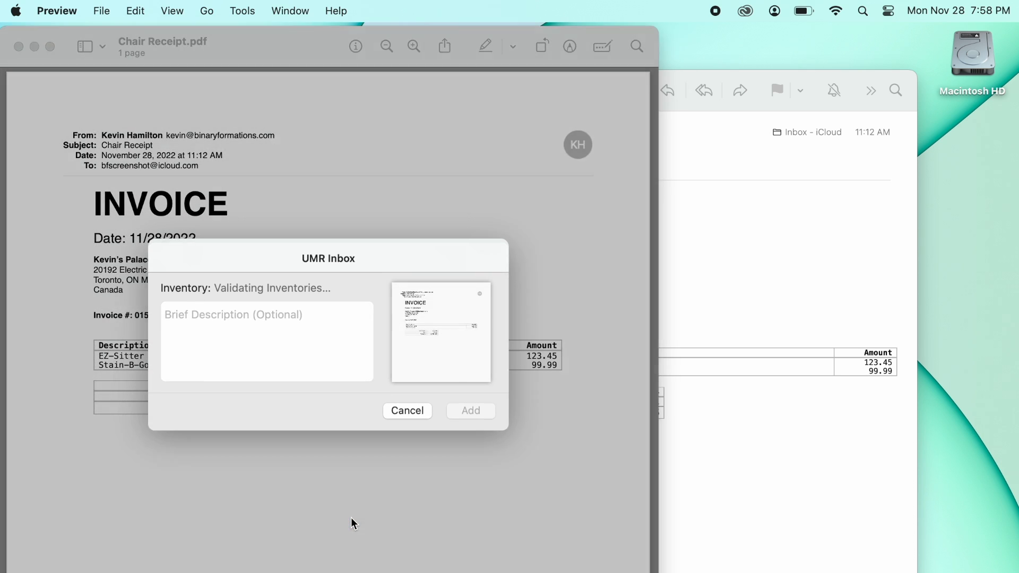